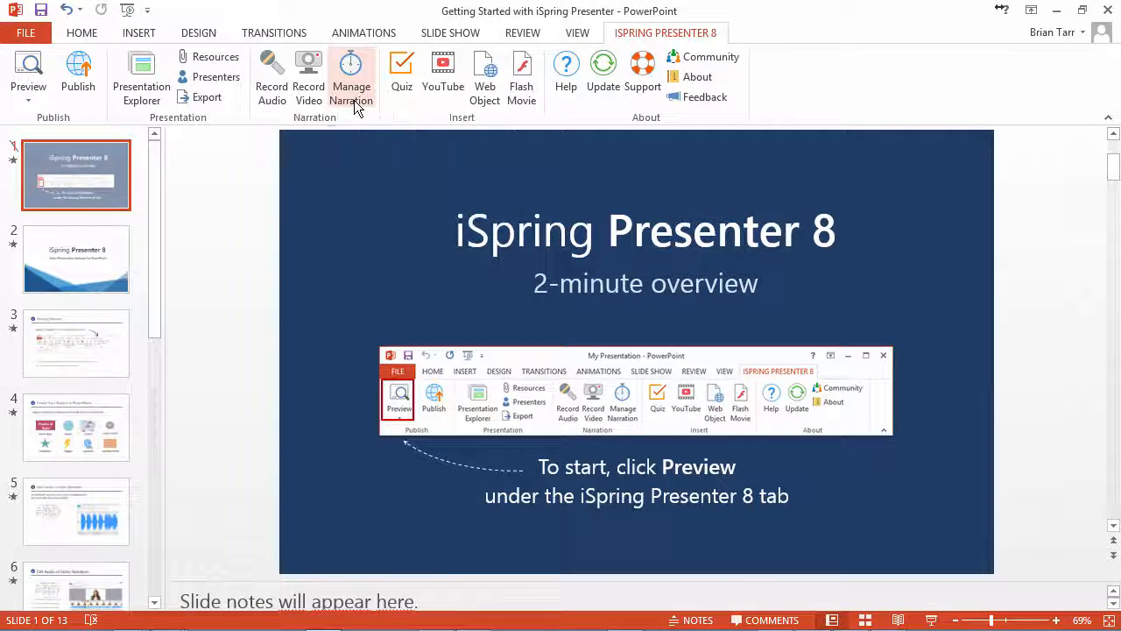
Launch Manage Narration from the iSpring Presenter 8 ribbon to edit the presentation's narration
left_click(350, 79)
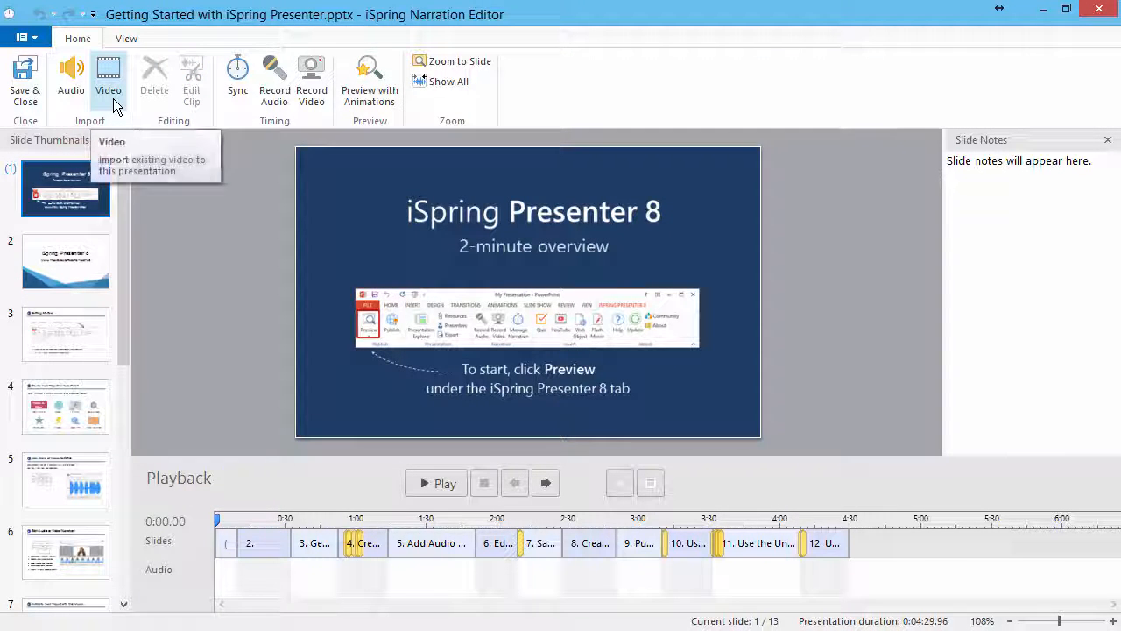
Import video and choose clips video1–video12 from the narration folder
left_click(108, 78)
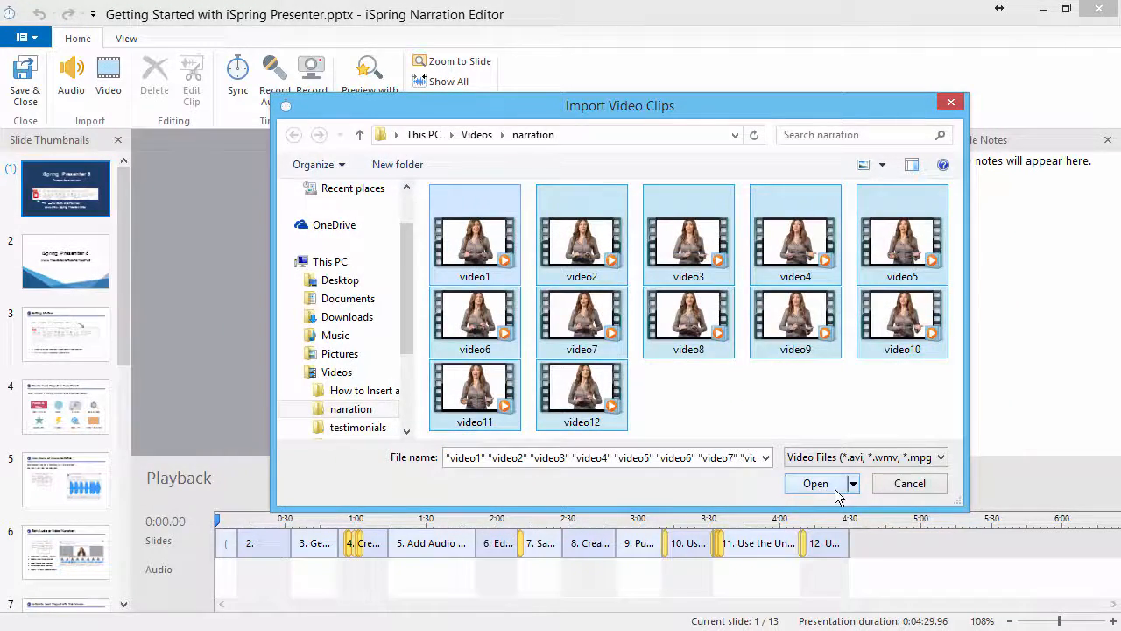
left_click(814, 482)
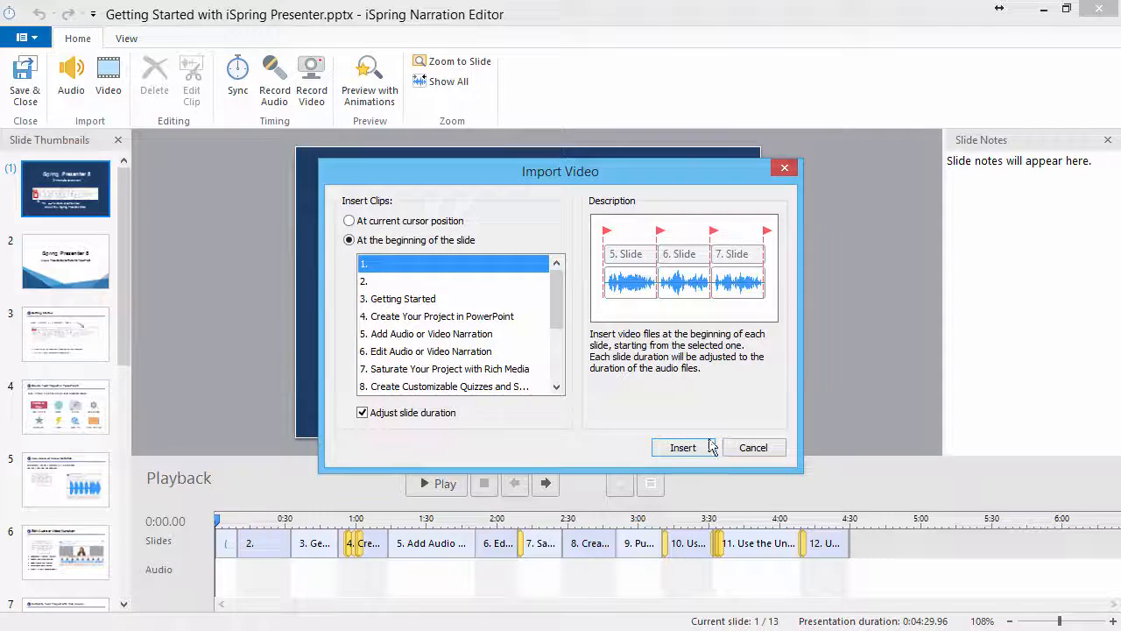
Insert the twelve clips at the beginning of each slide with 'Adjust slide duration' kept on
left_click(349, 221)
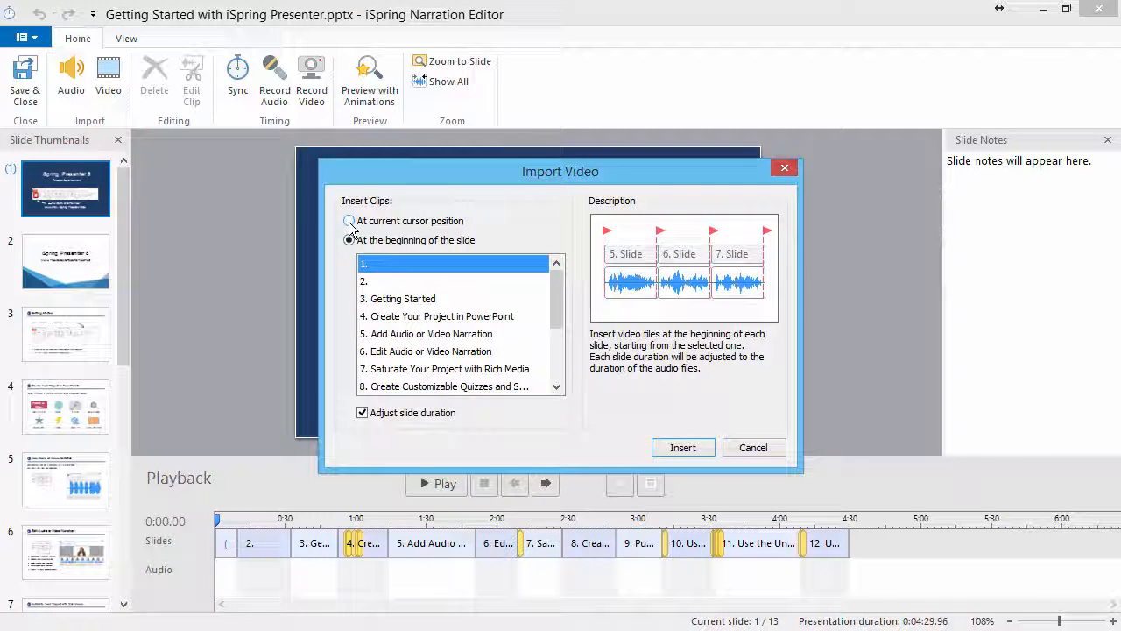
left_click(350, 221)
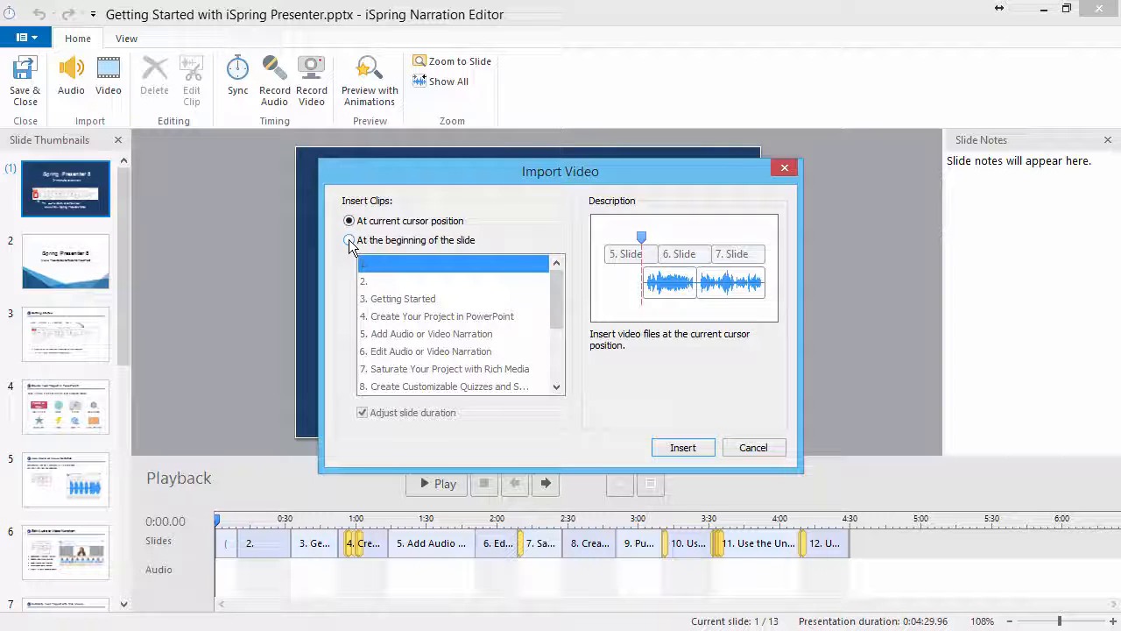
left_click(349, 240)
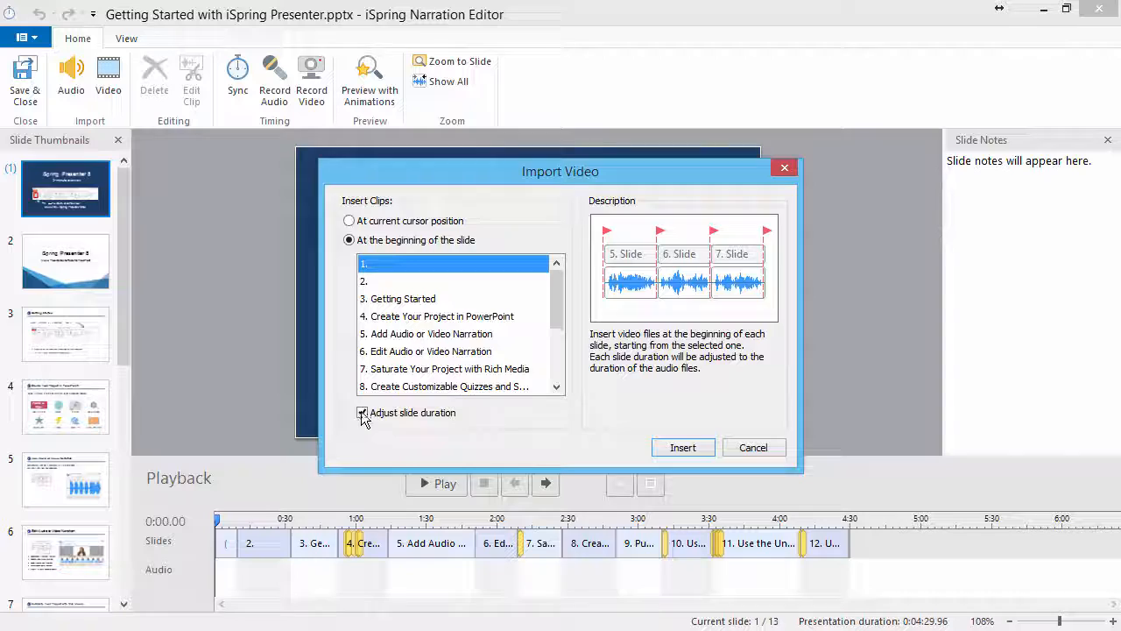
left_click(363, 412)
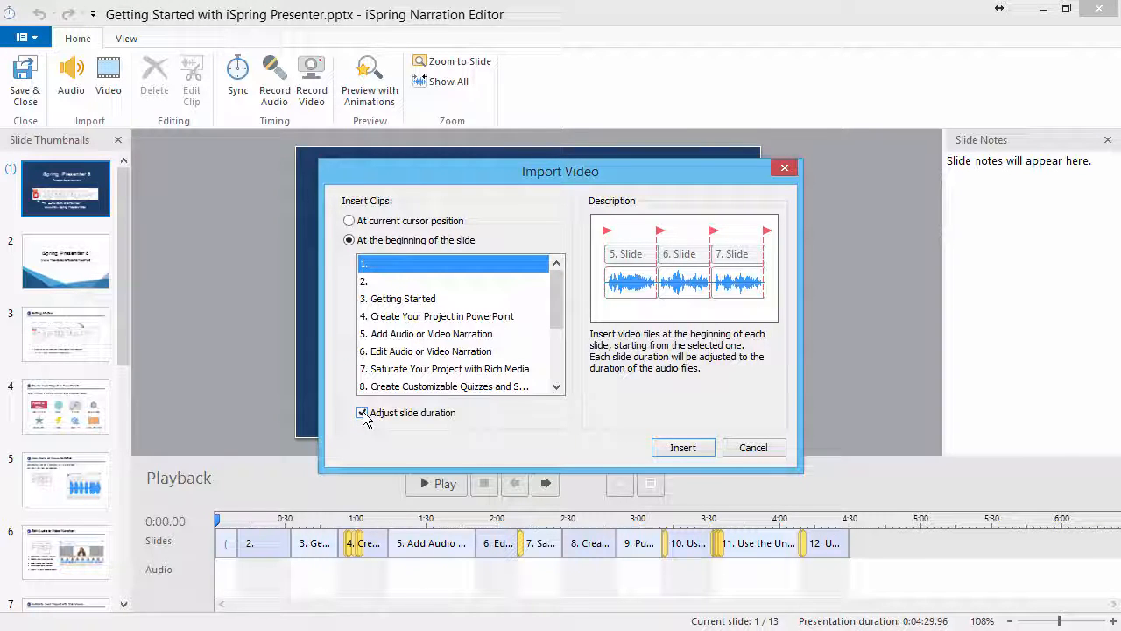
left_click(361, 412)
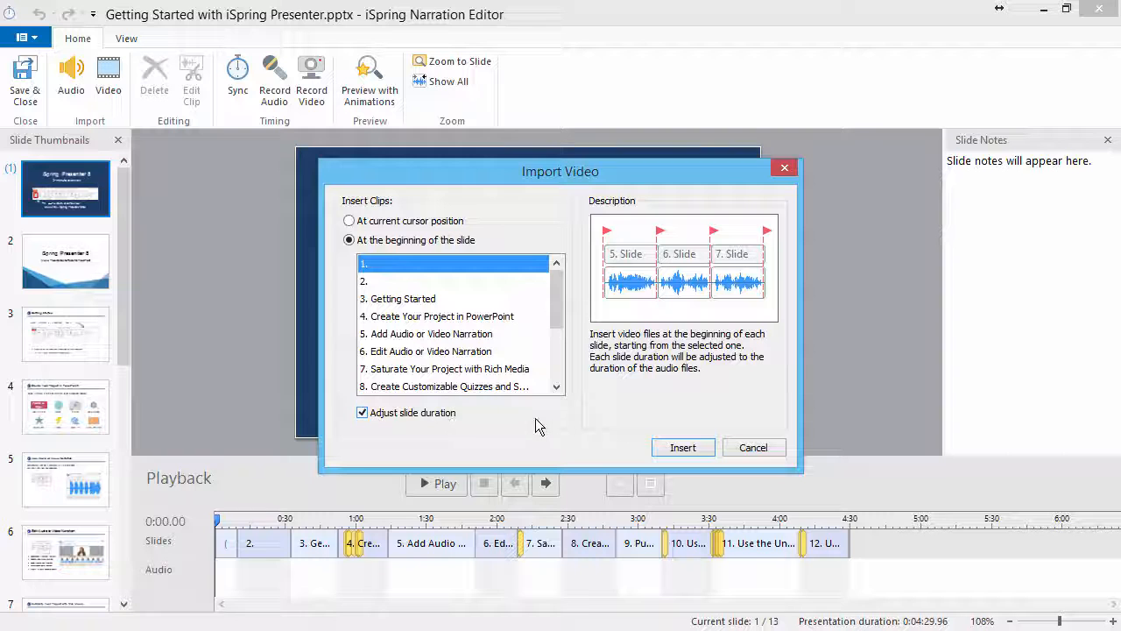
left_click(683, 447)
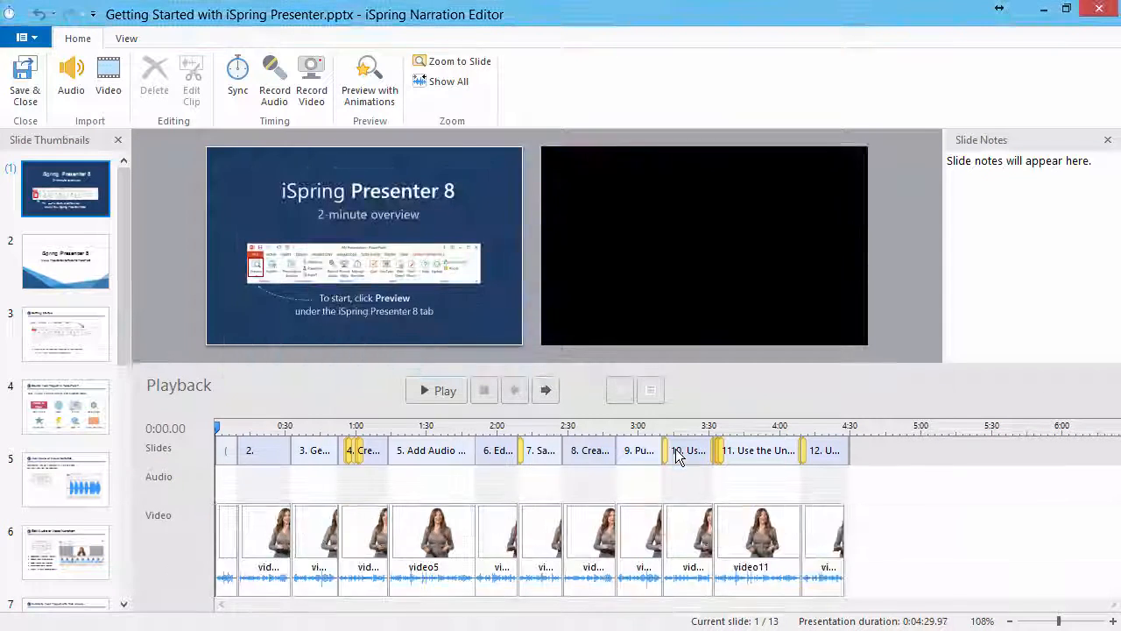
mouse_move(674, 450)
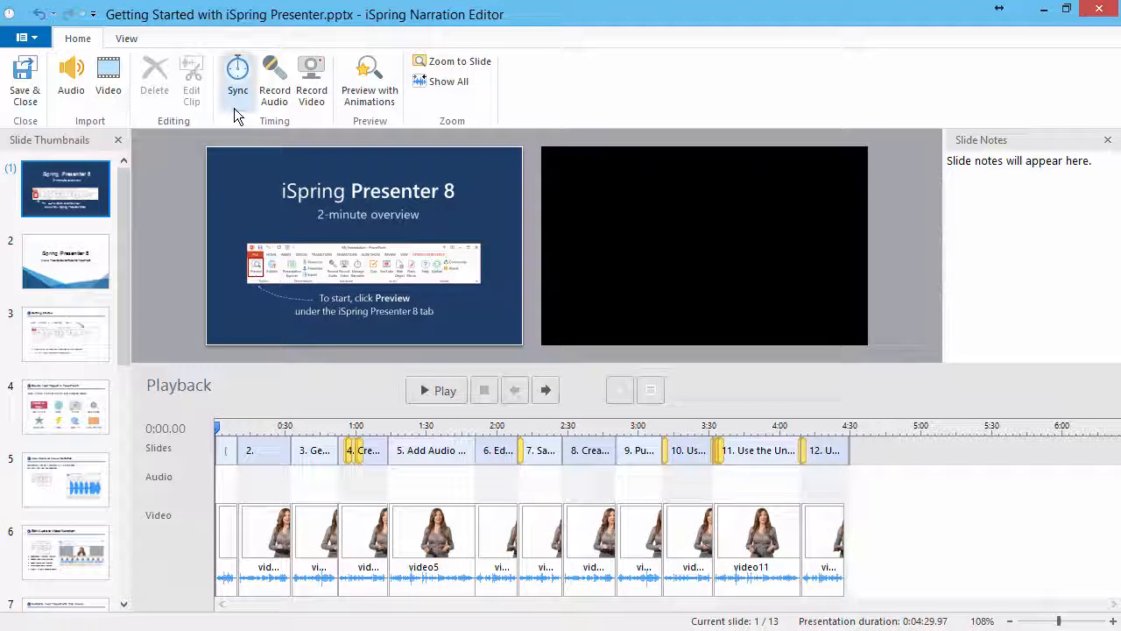
mouse_move(238, 78)
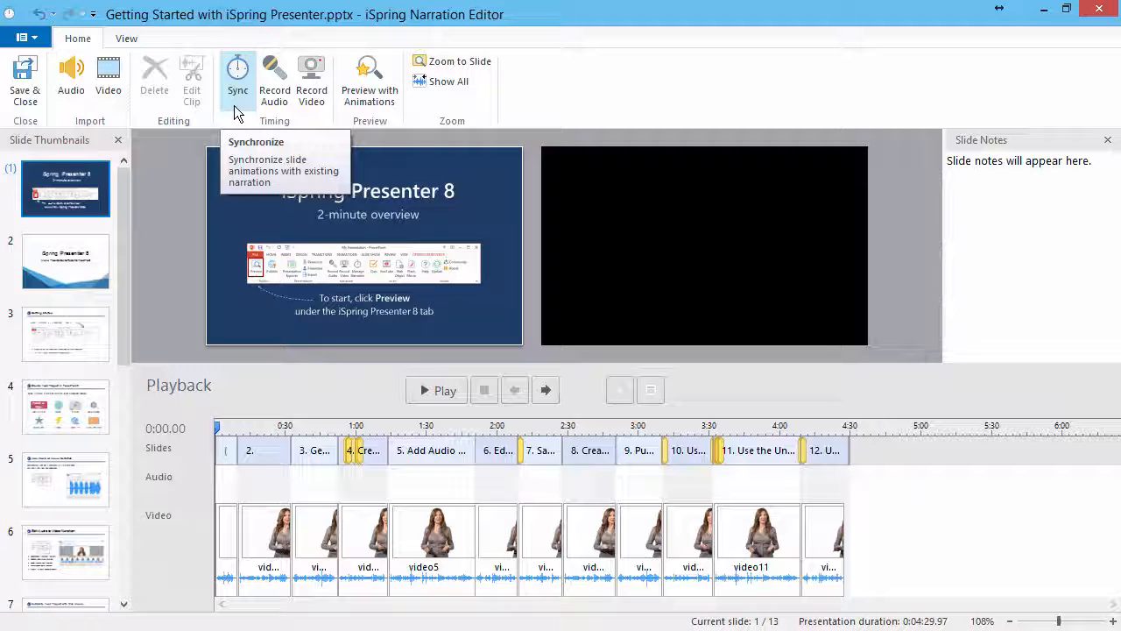
Enter Sync mode to align slide timings with the presenter video
left_click(237, 79)
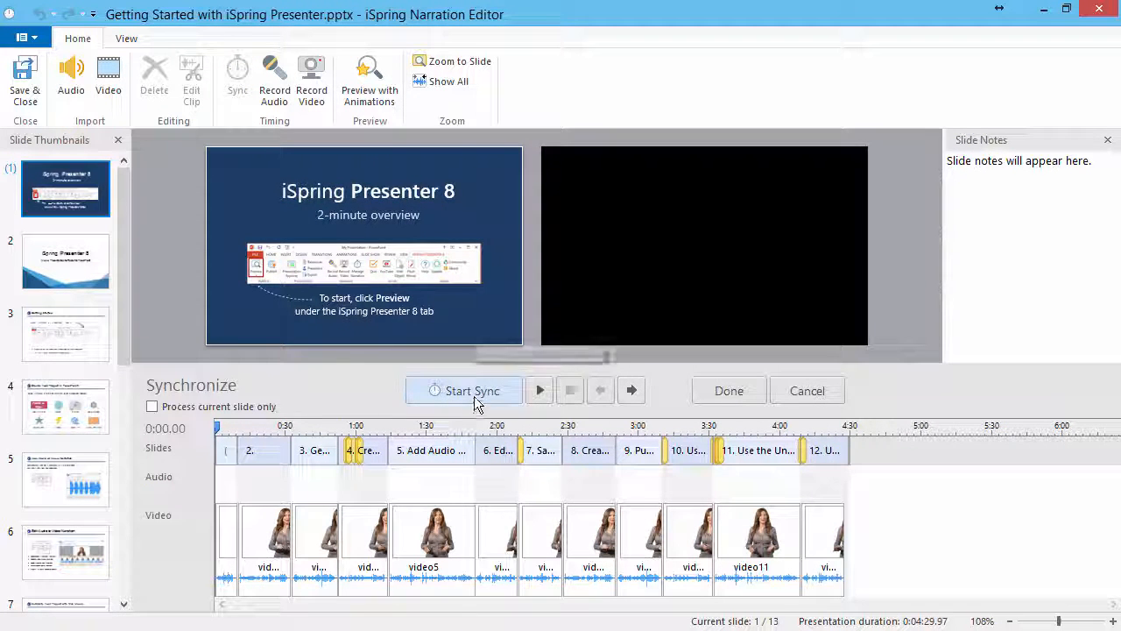
Run Start Sync with 'Process current slide only', stop, step between slides, and save with Done
left_click(463, 390)
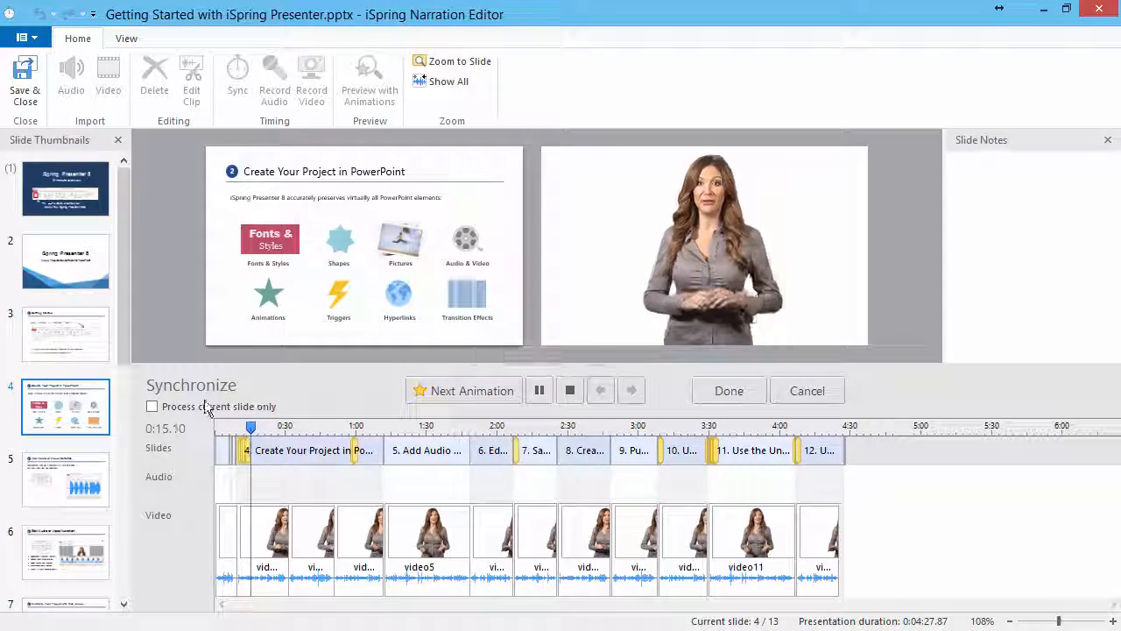
left_click(152, 406)
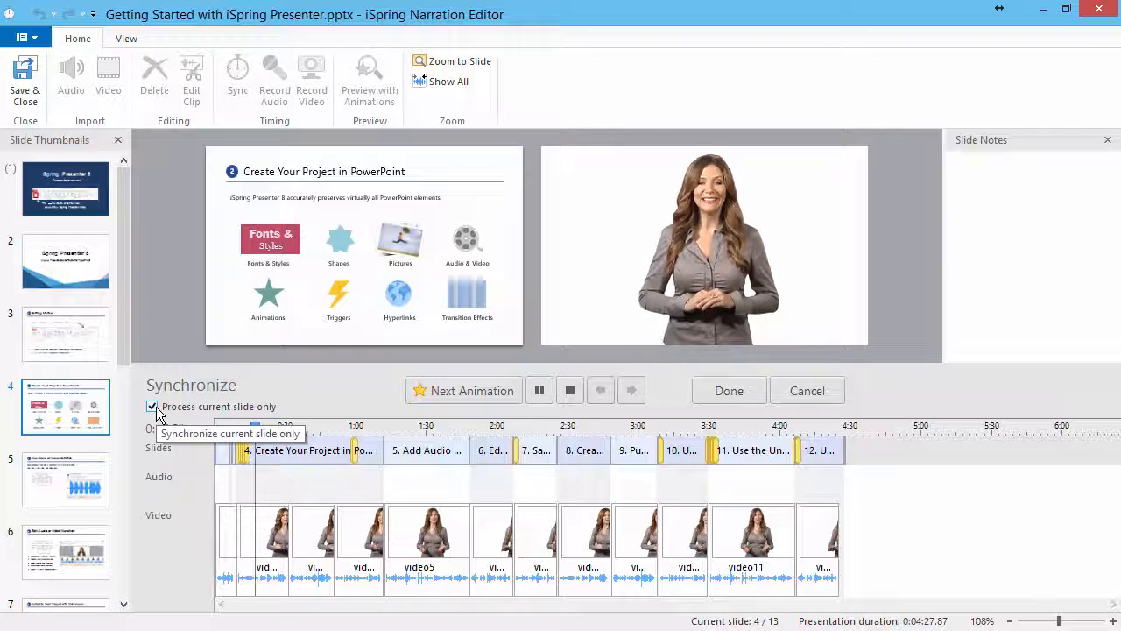
left_click(540, 391)
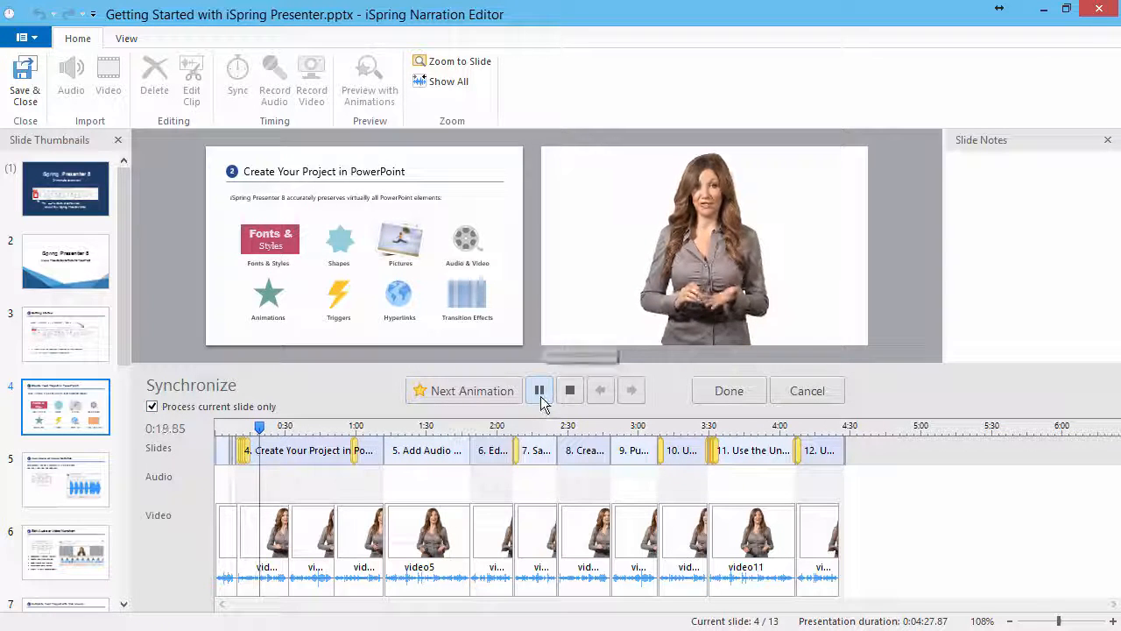
left_click(539, 390)
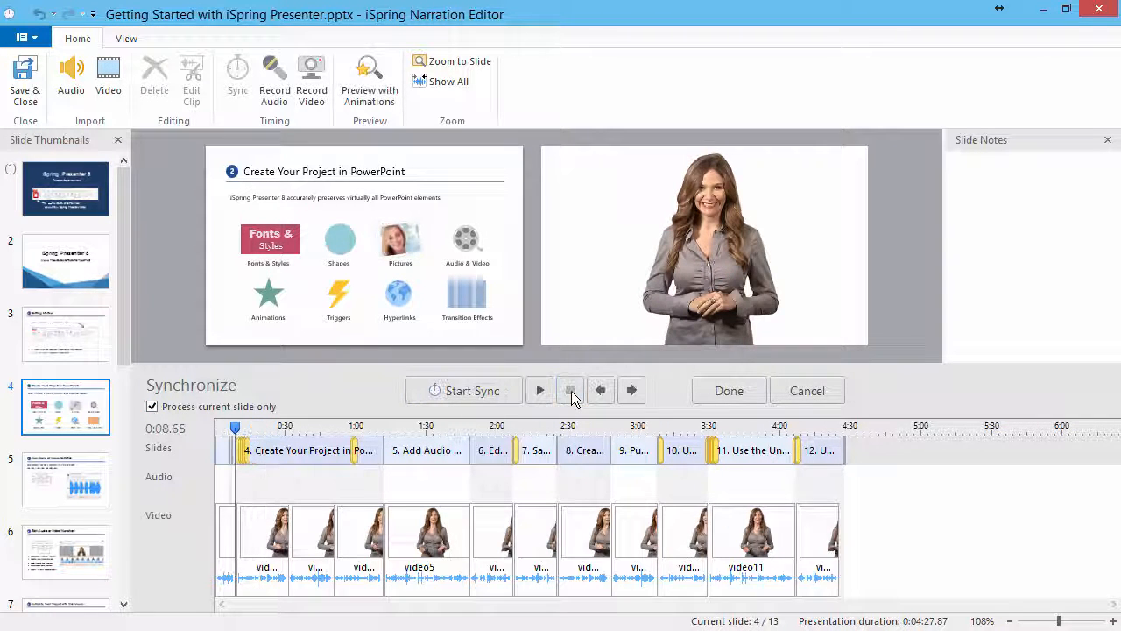
left_click(631, 391)
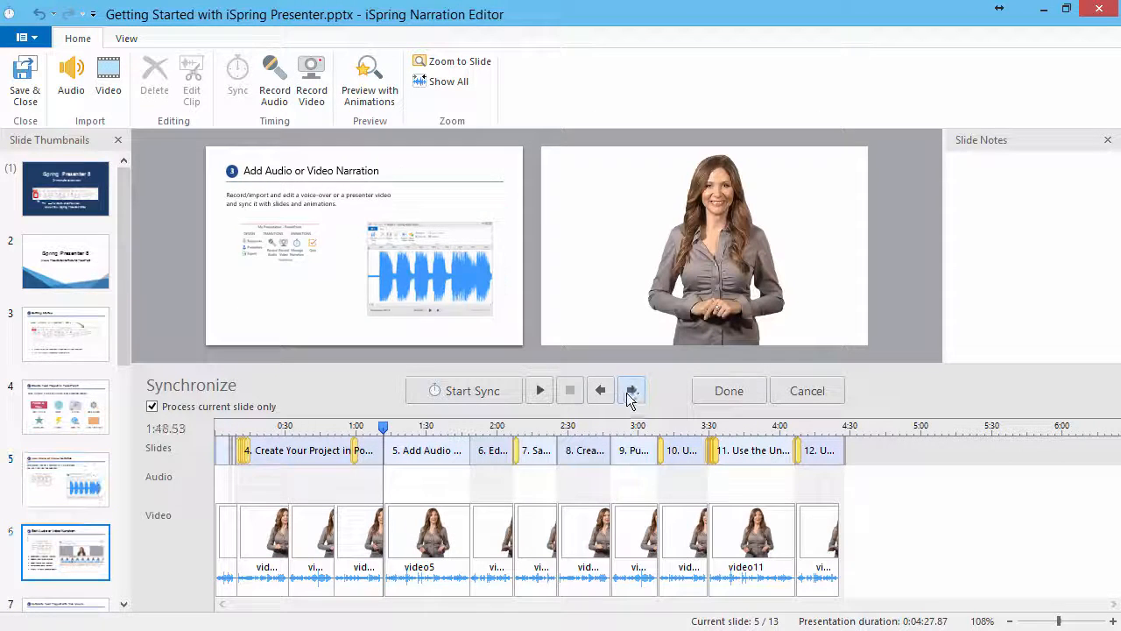
left_click(600, 390)
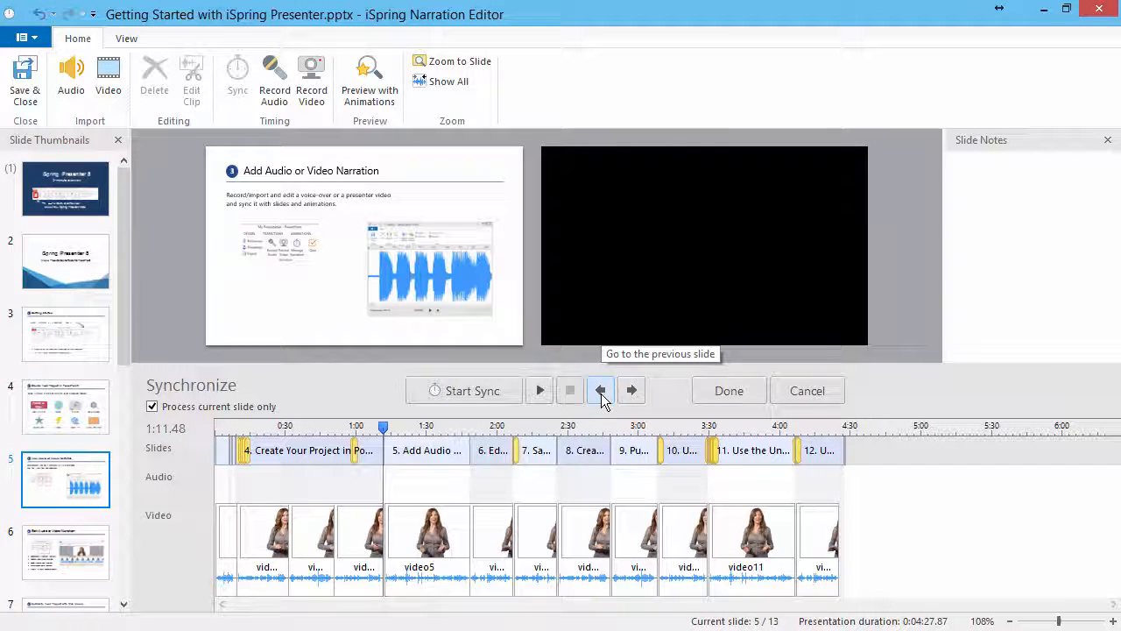
mouse_move(728, 391)
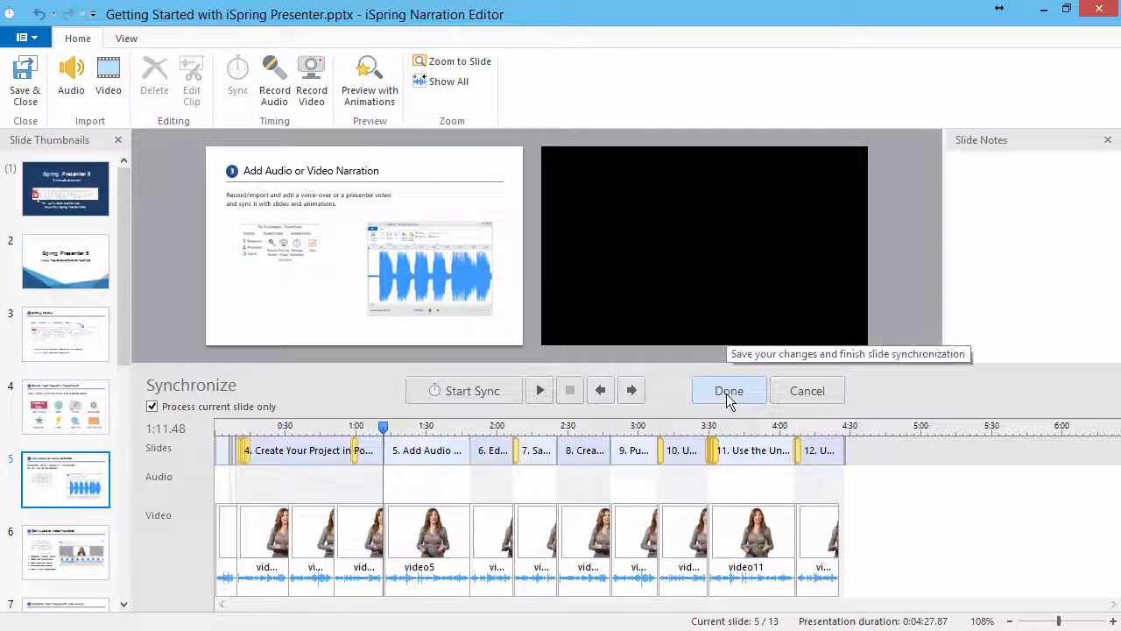
left_click(729, 391)
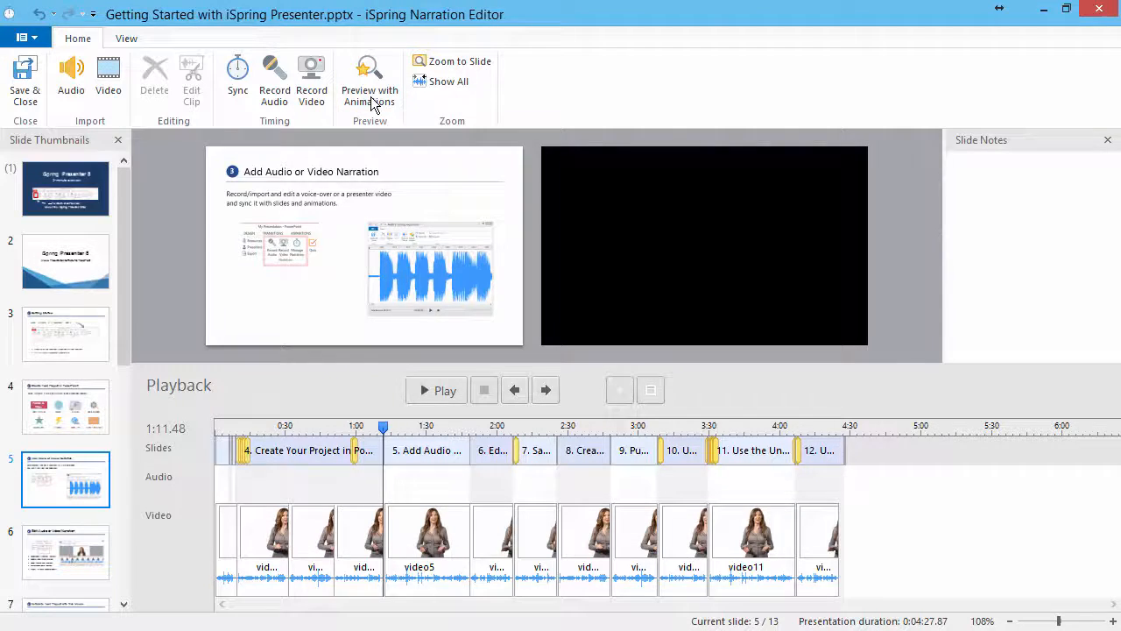
Start Preview with Animations to check the slides against the presenter video
left_click(369, 78)
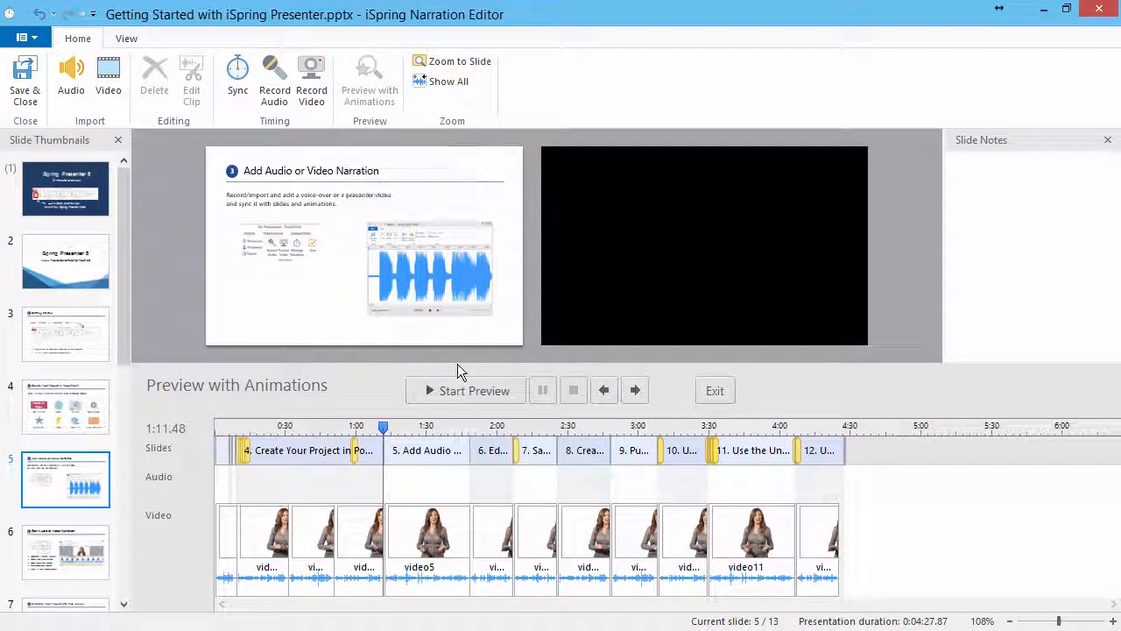
mouse_move(464, 391)
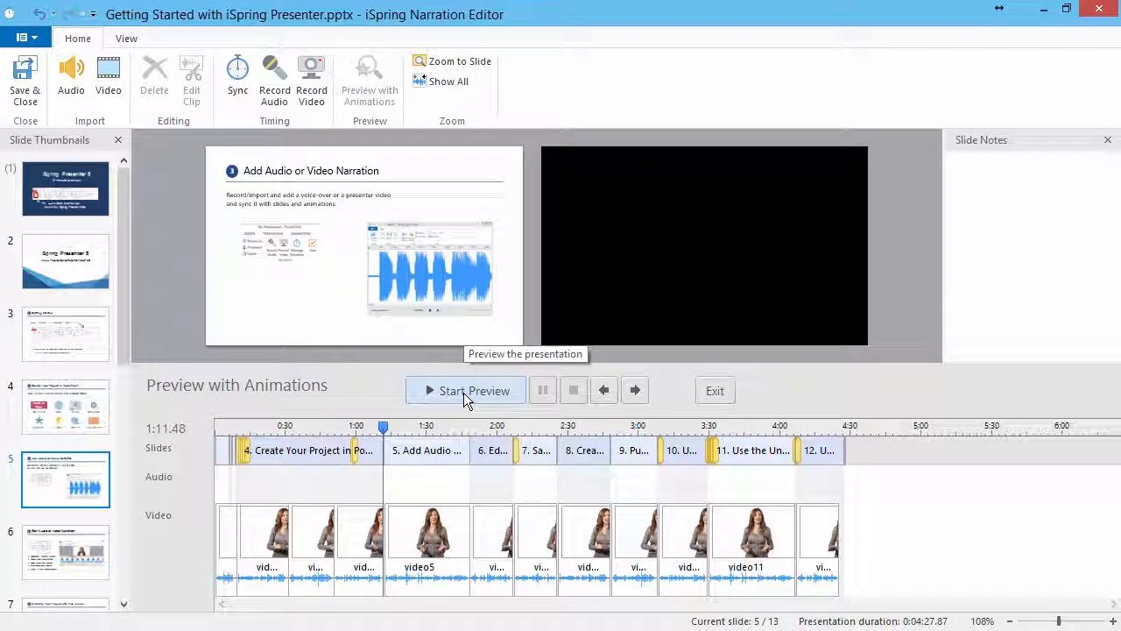